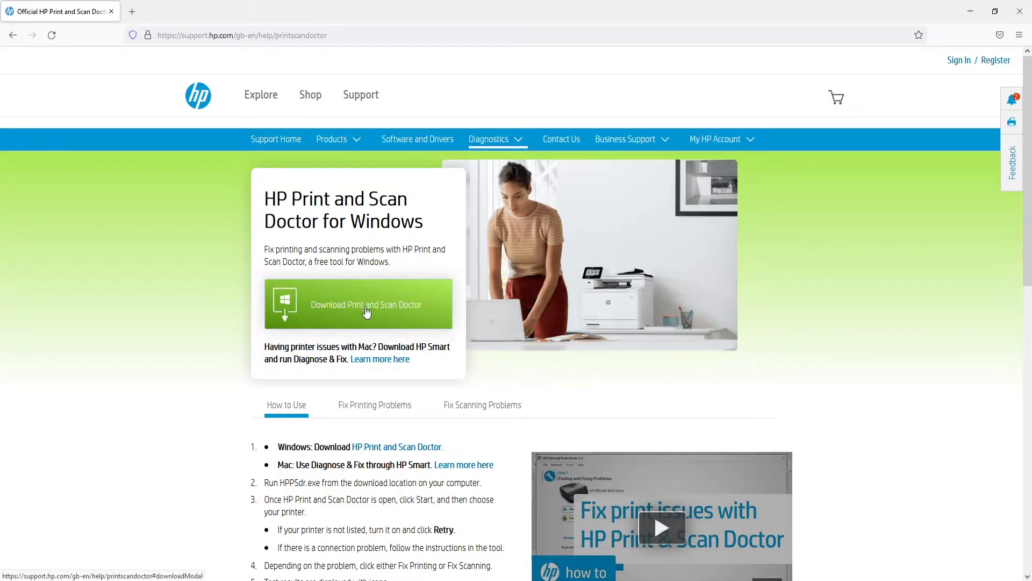
Start the Windows download of Print and Scan Doctor from the HP support page
left_click(374, 405)
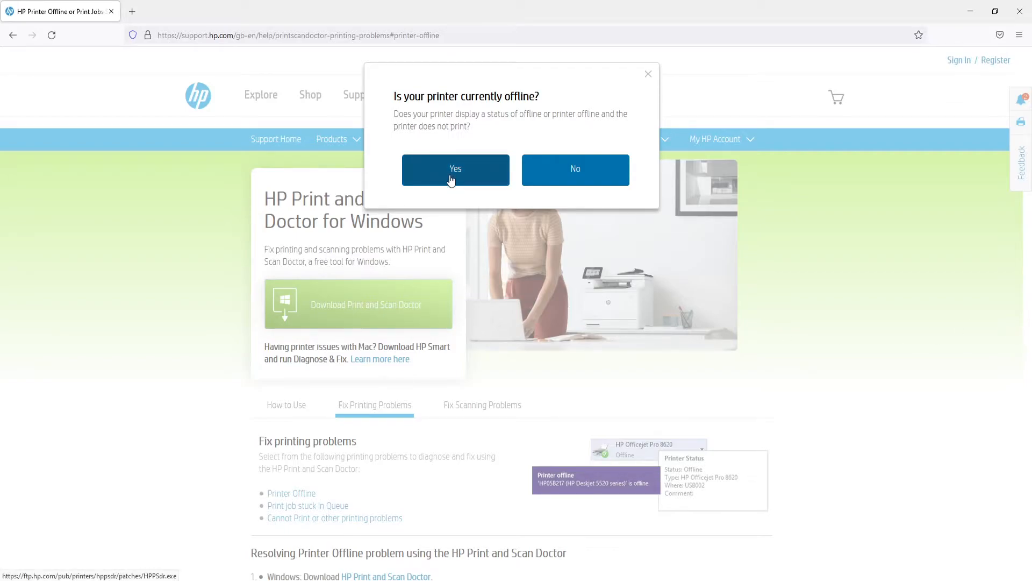
Answer Yes to the printer-offline question and save HPPSdr.exe to the computer
left_click(455, 169)
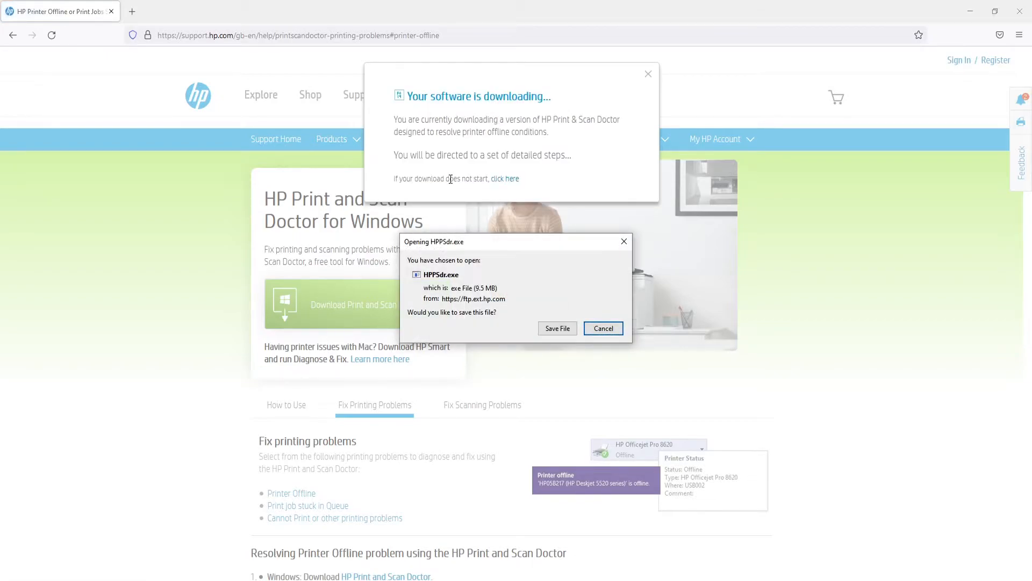
mouse_move(557, 328)
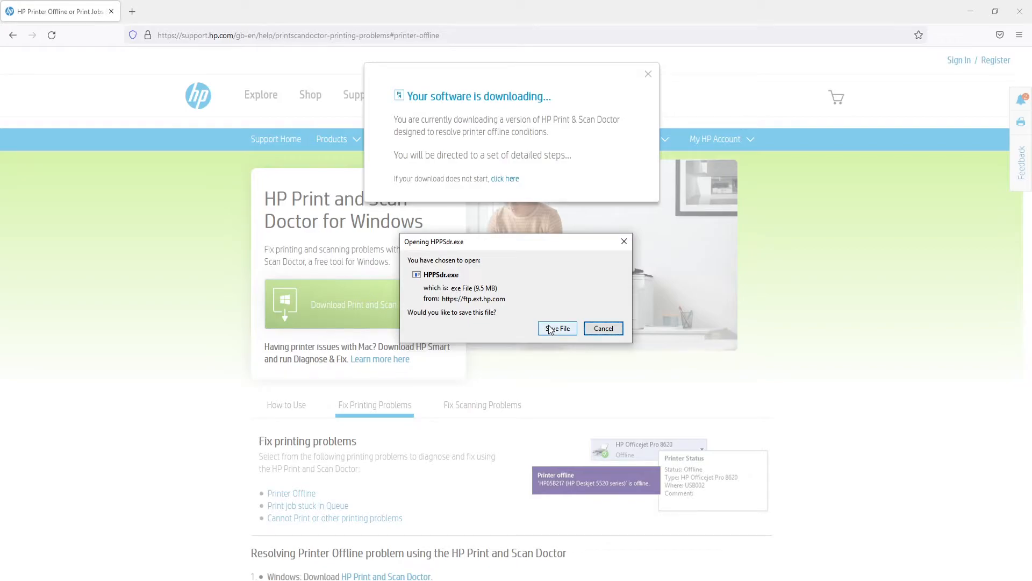
left_click(556, 328)
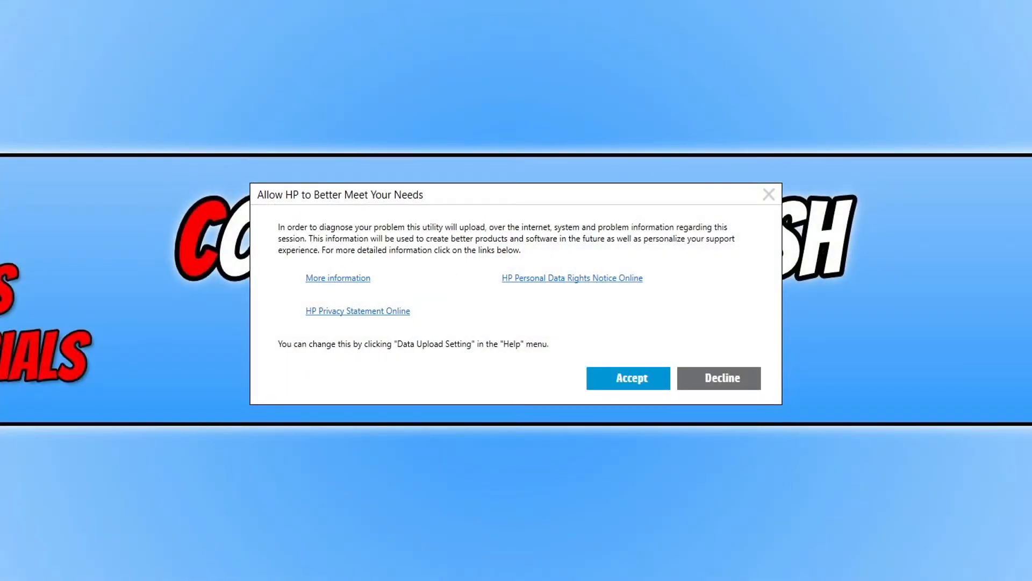
mouse_move(761, 303)
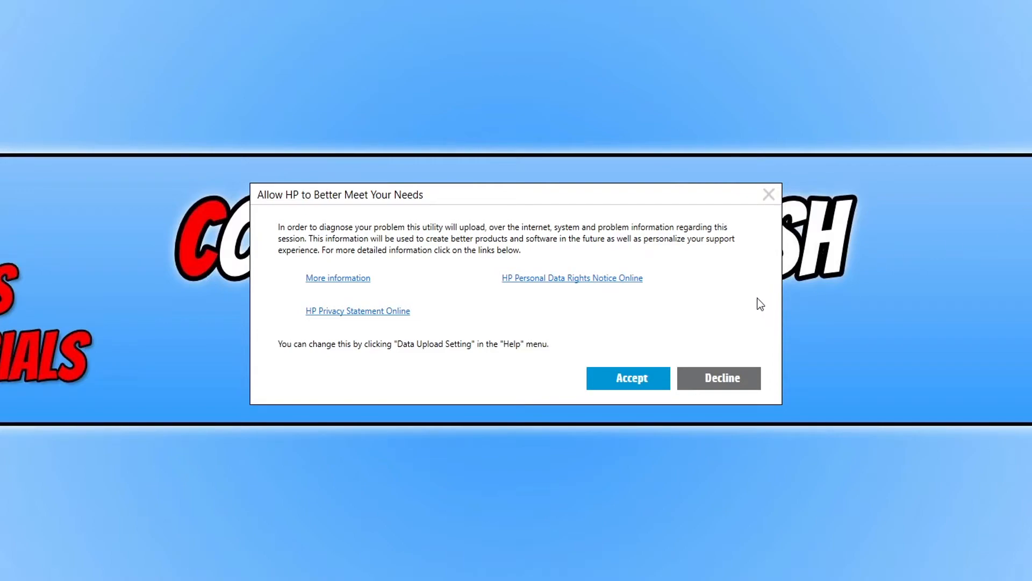
mouse_move(518, 252)
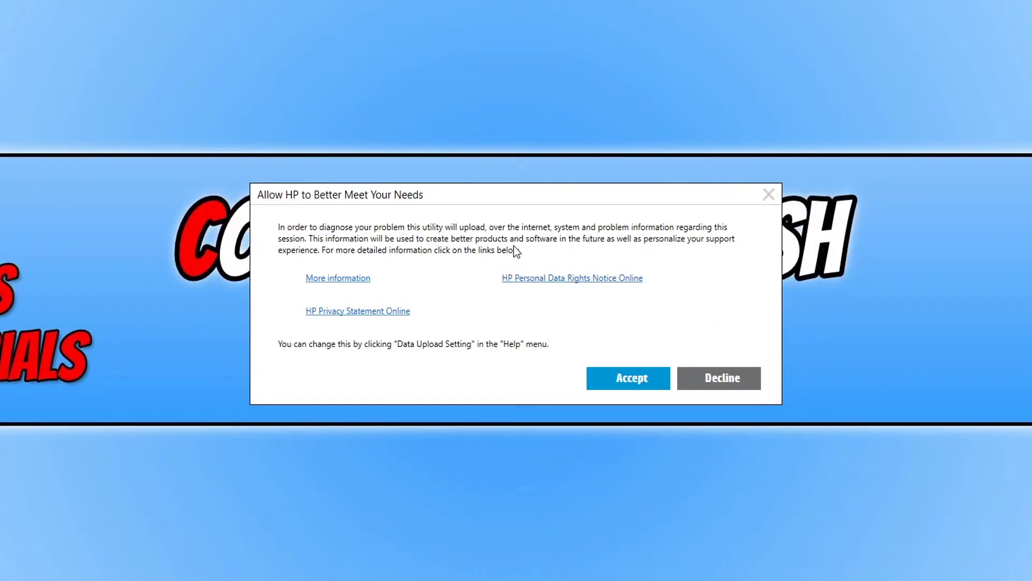
Accept the 'Allow HP to Better Meet Your Needs' data-sharing prompt
left_click(628, 378)
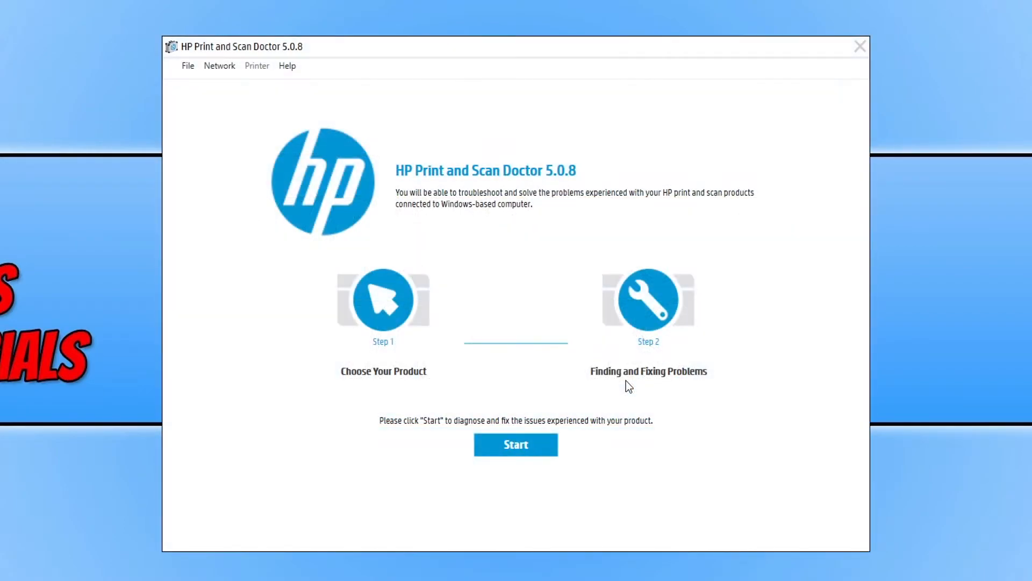
mouse_move(545, 400)
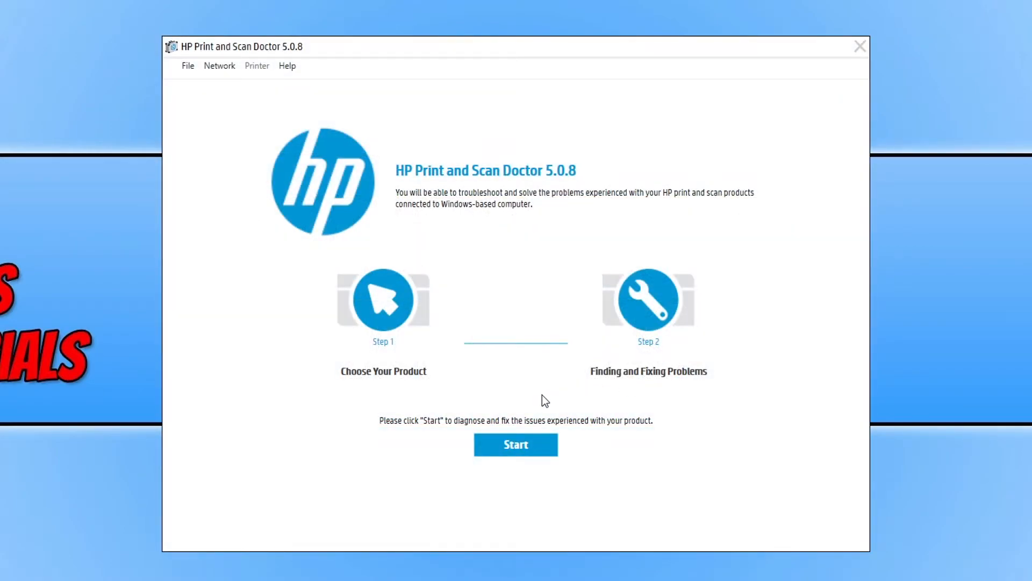
Start diagnosis and continue with the HP DeskJet 3630 series printer
left_click(515, 443)
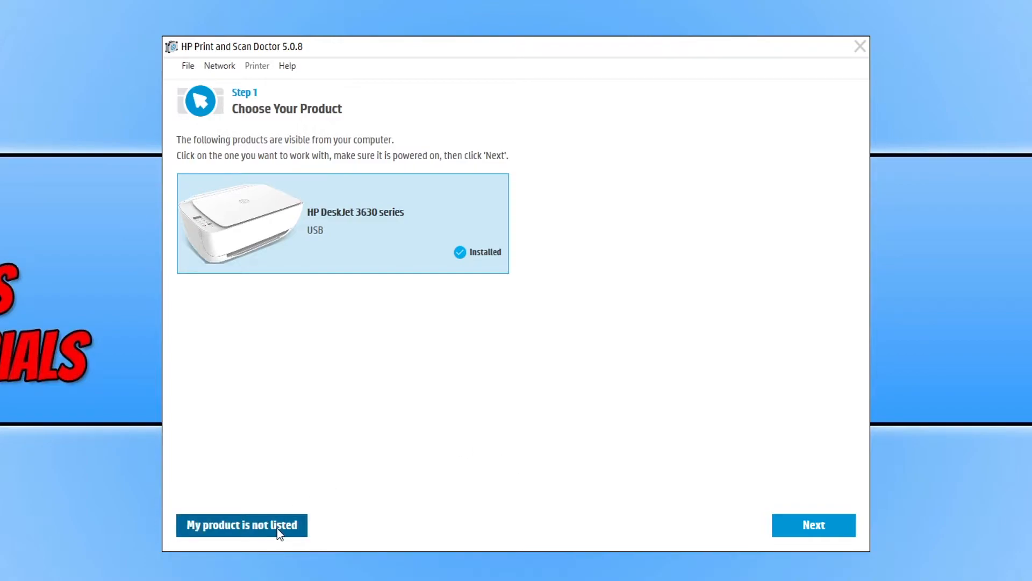
mouse_move(332, 278)
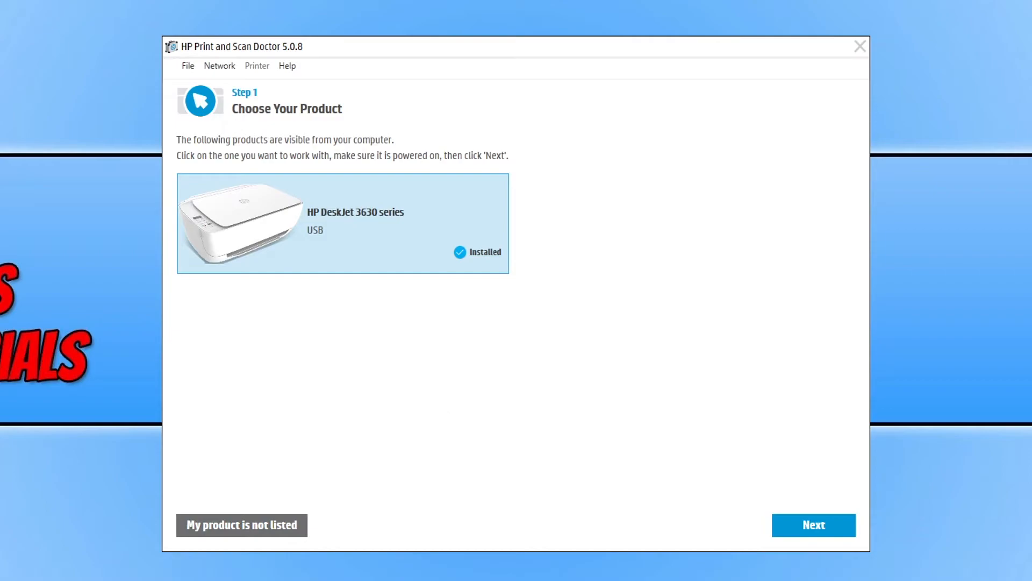
left_click(812, 525)
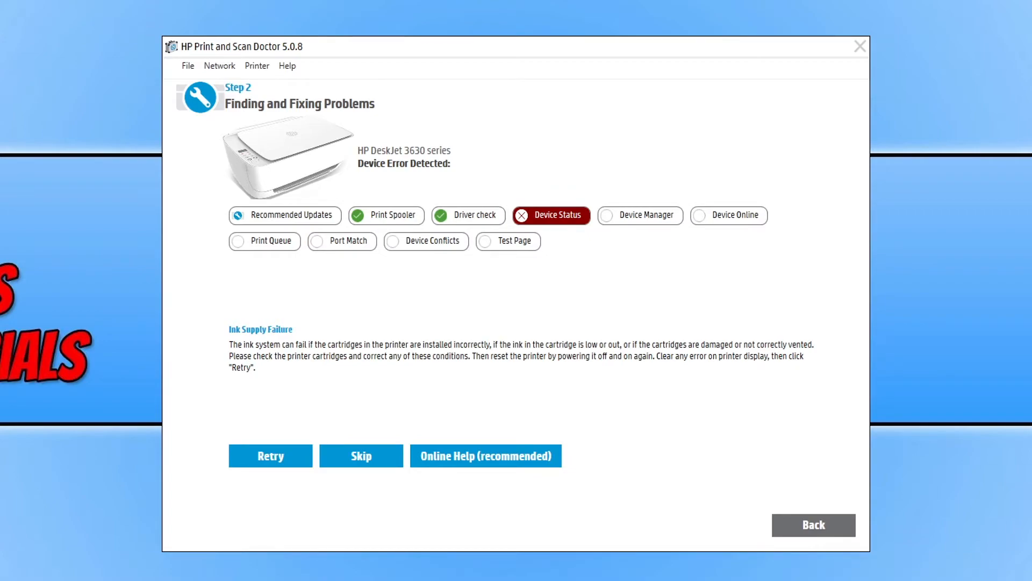
mouse_move(558, 228)
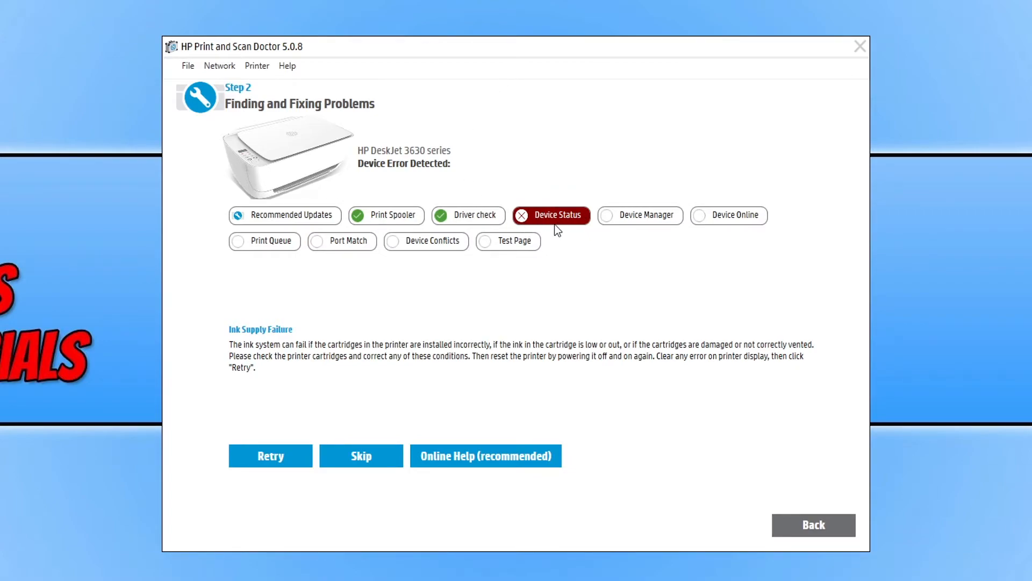
mouse_move(559, 256)
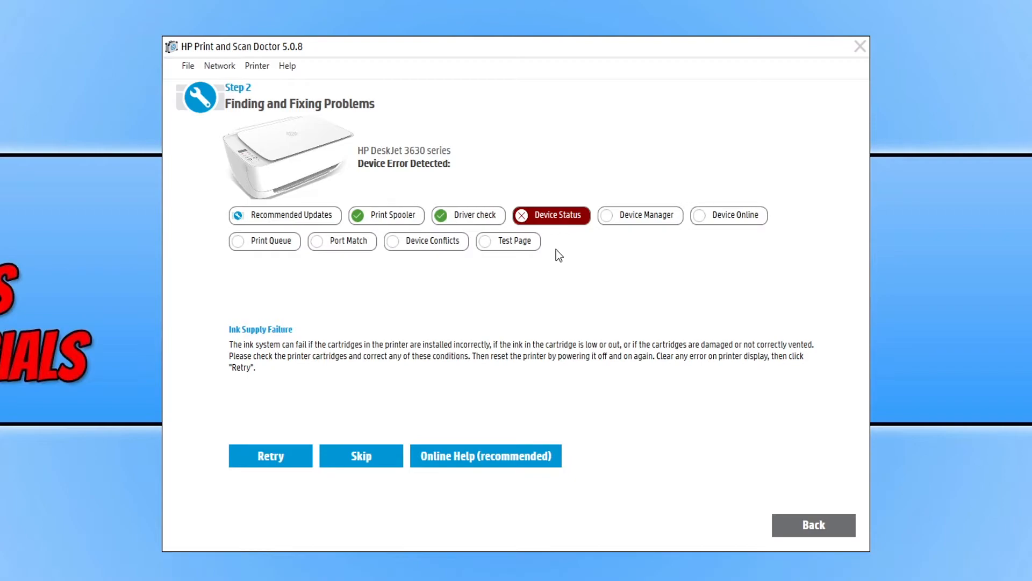
mouse_move(569, 363)
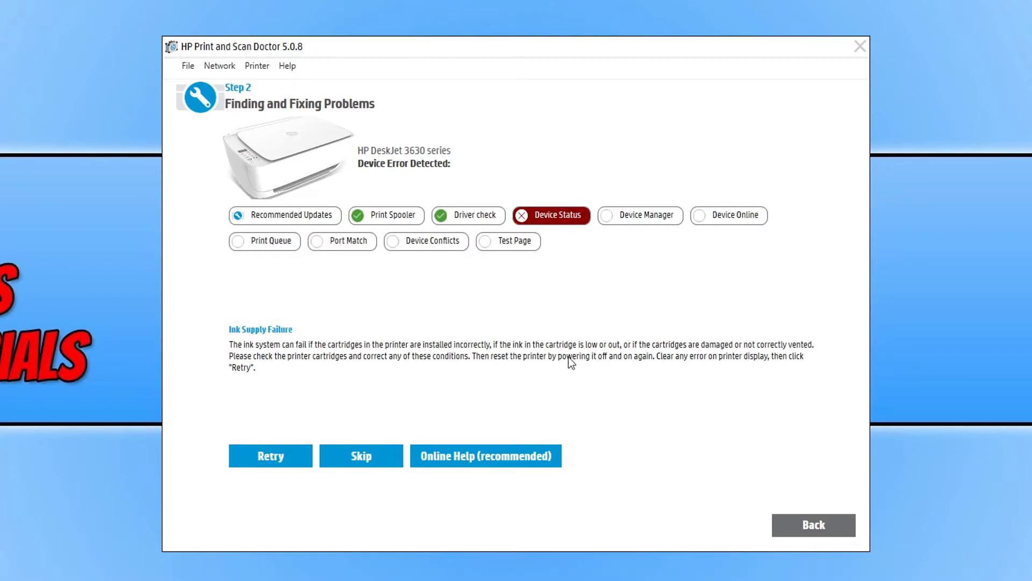
mouse_move(513, 394)
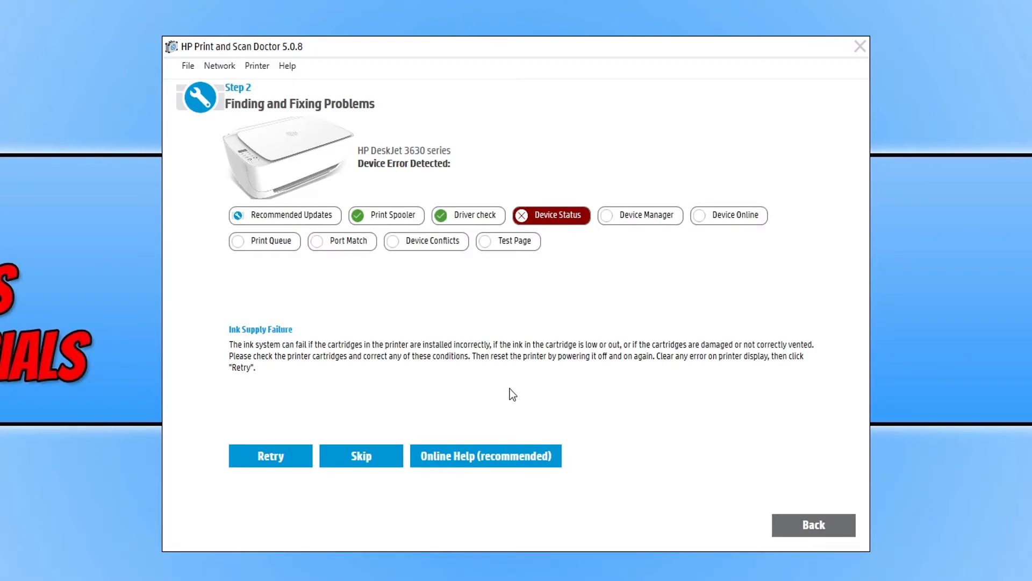